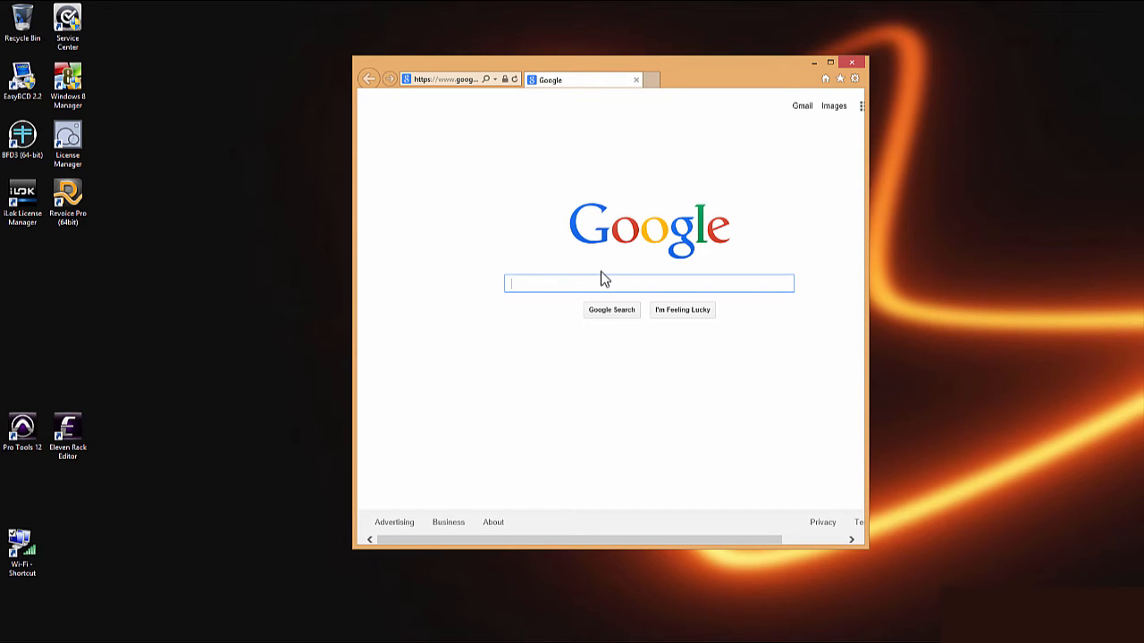
Step: Search Google for 'paragon free' and open the Backup & Recovery Free Edition overview result
type("paragon free")
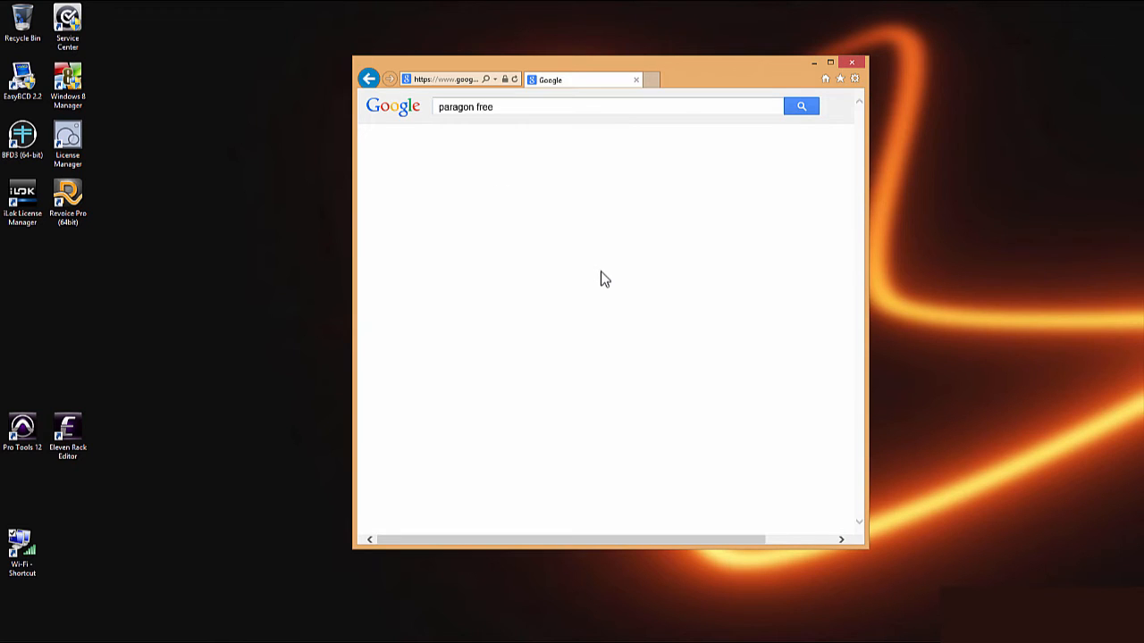
left_click(800, 106)
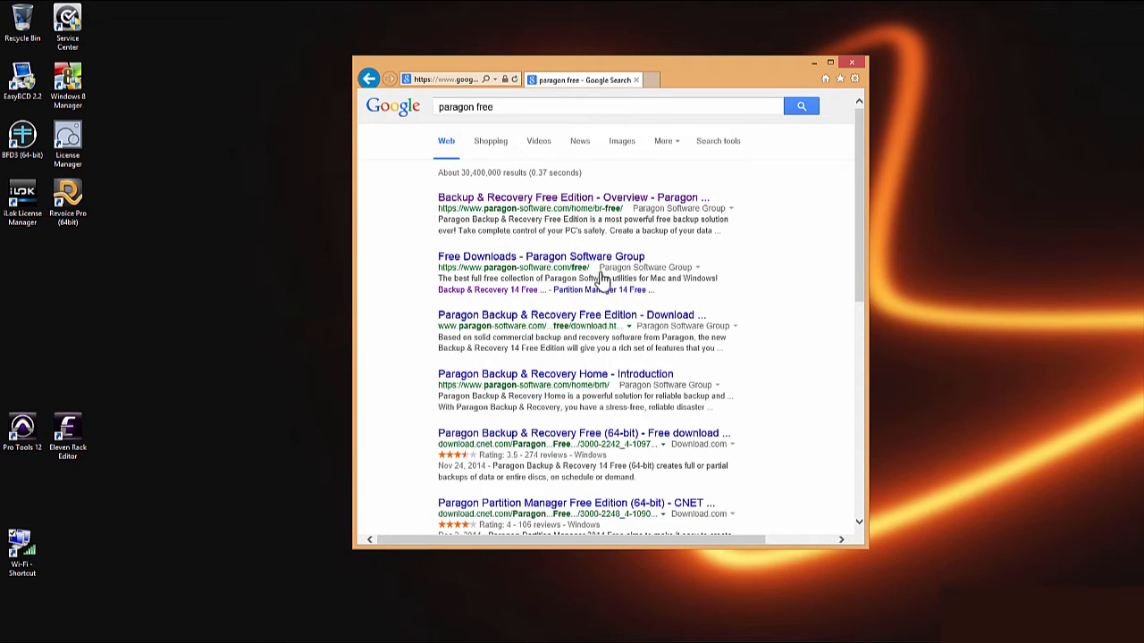
mouse_move(540, 205)
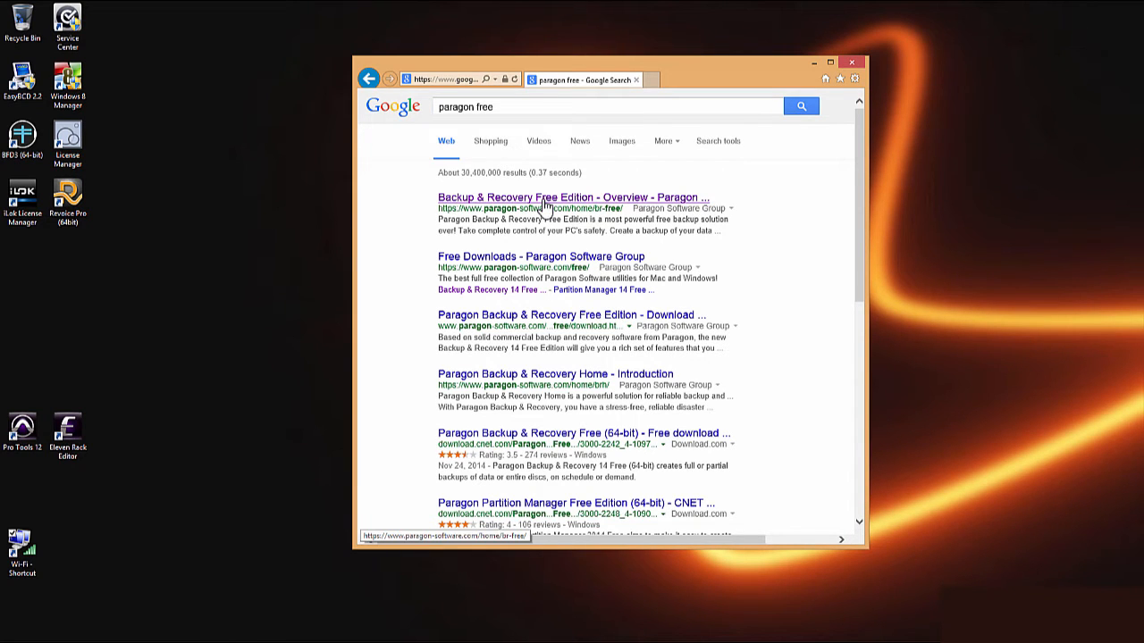
left_click(572, 197)
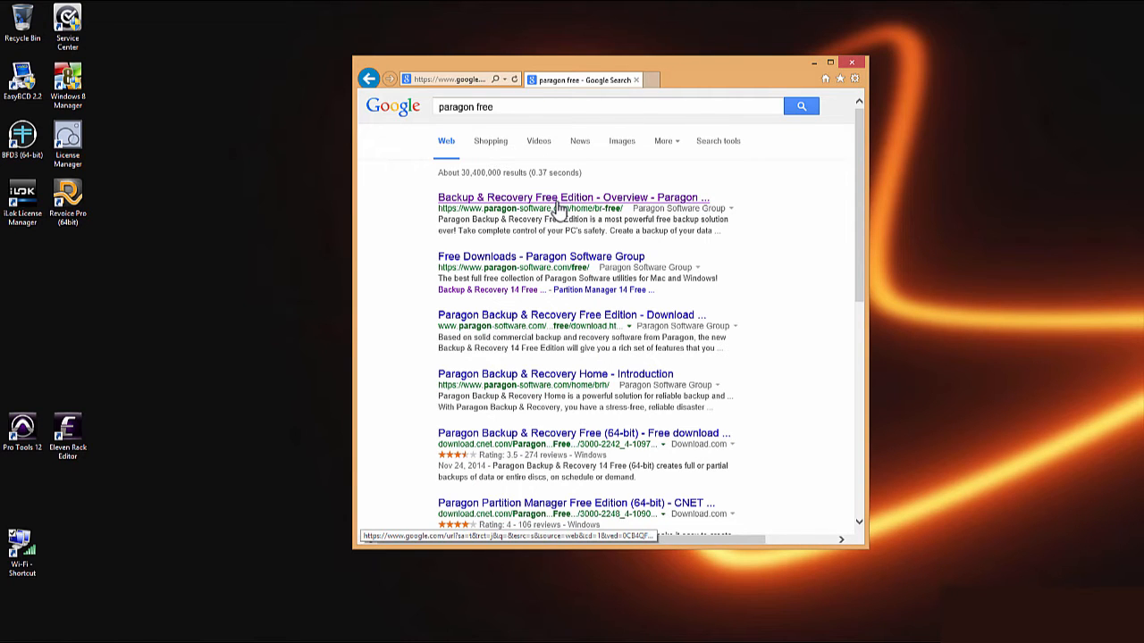
left_click(569, 196)
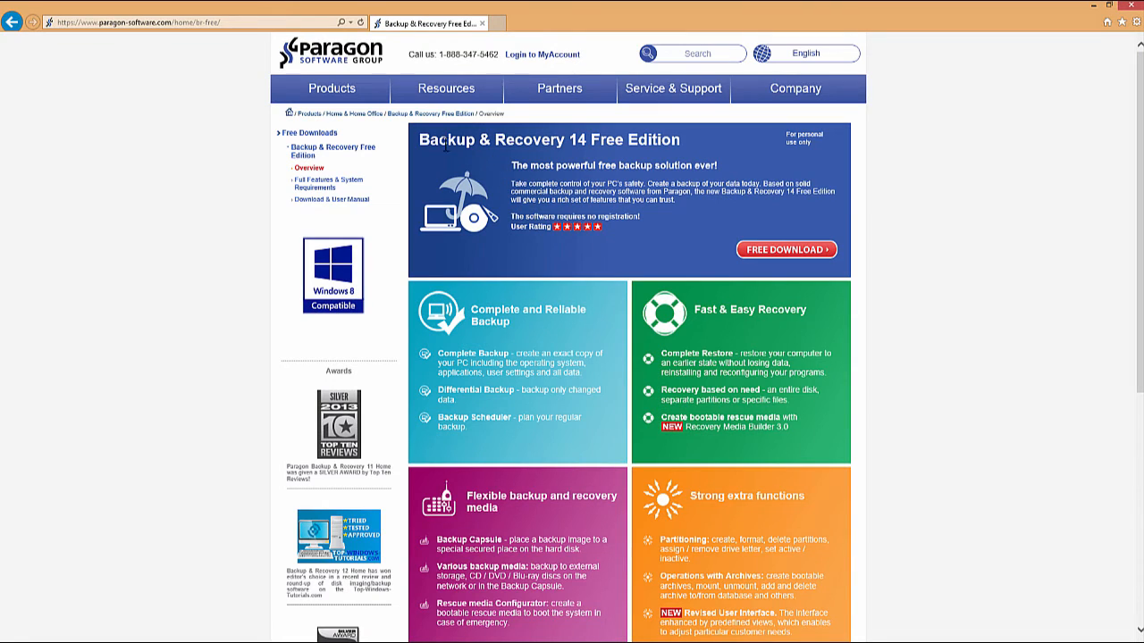
mouse_move(762, 366)
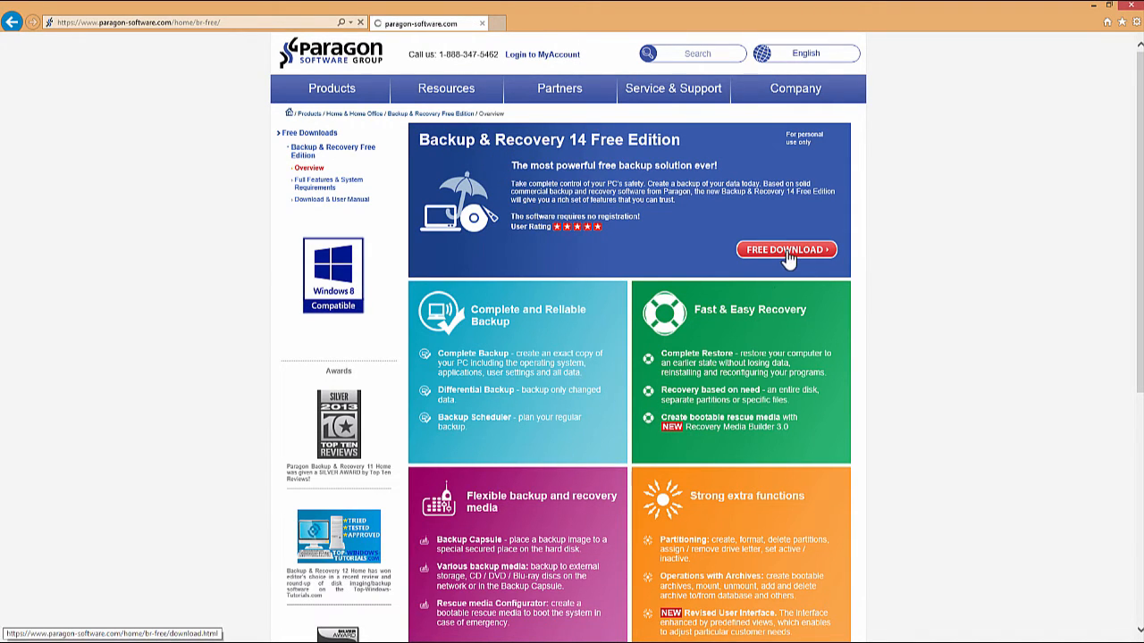
Step: Go to the free edition's download page and choose the Windows 64-bit download
left_click(787, 248)
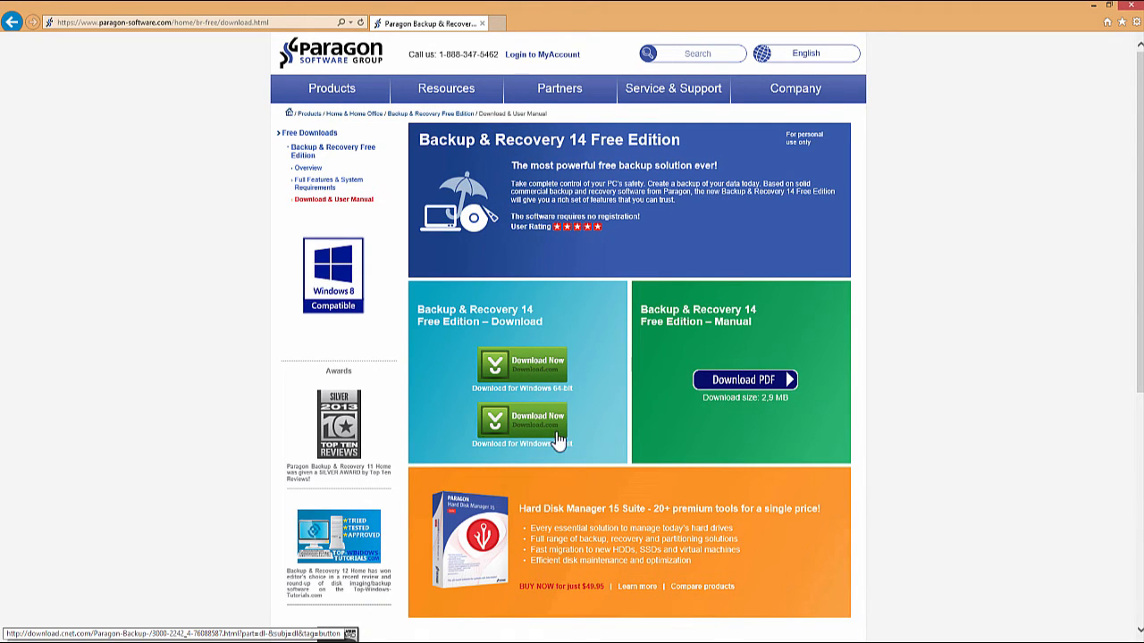
mouse_move(501, 365)
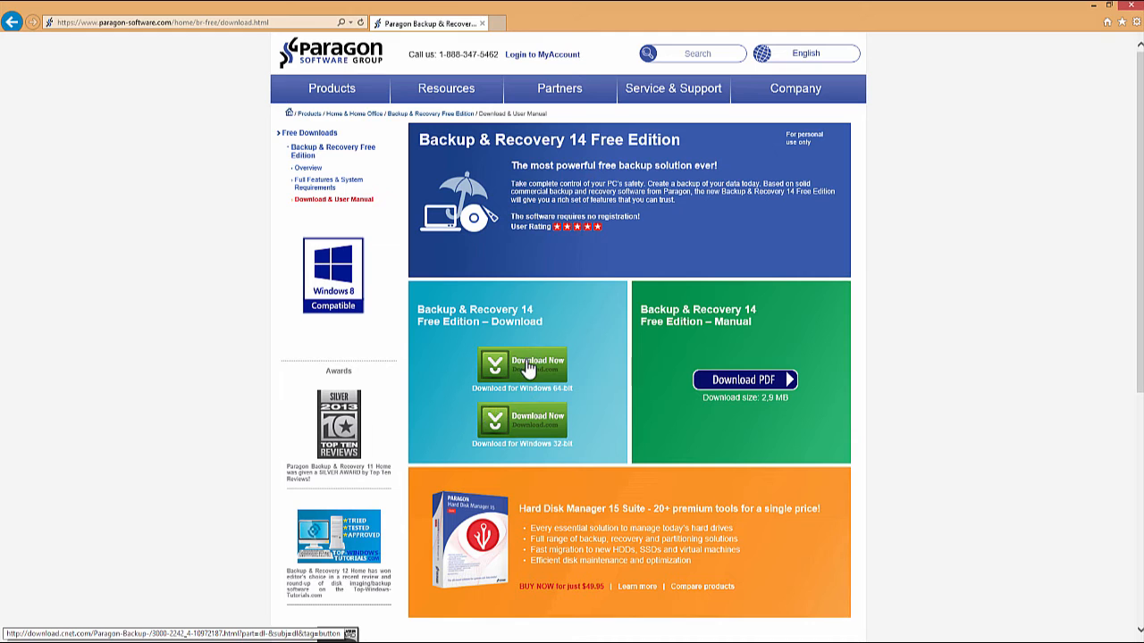
left_click(526, 366)
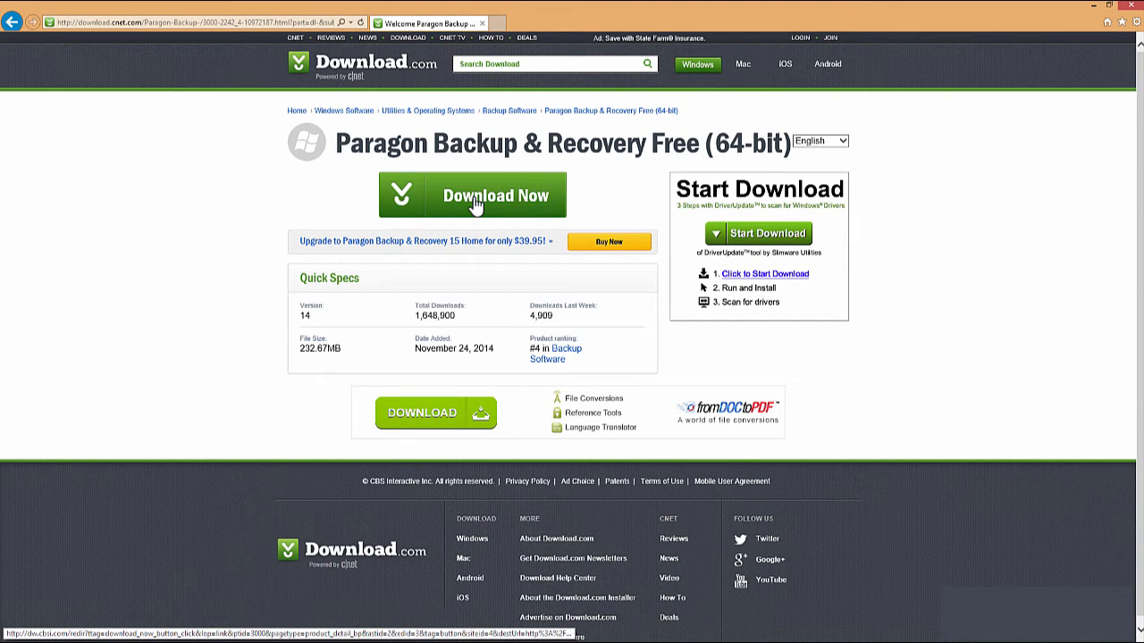
Step: Download the 64-bit installer from Download.com and view it in the Downloads folder
left_click(475, 195)
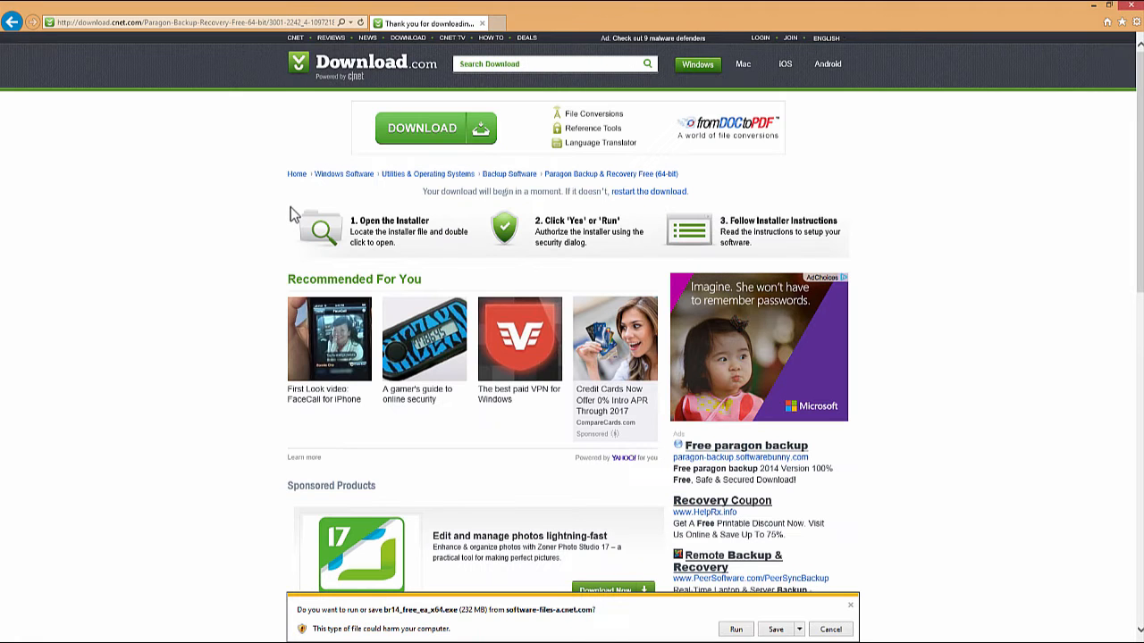
mouse_move(358, 568)
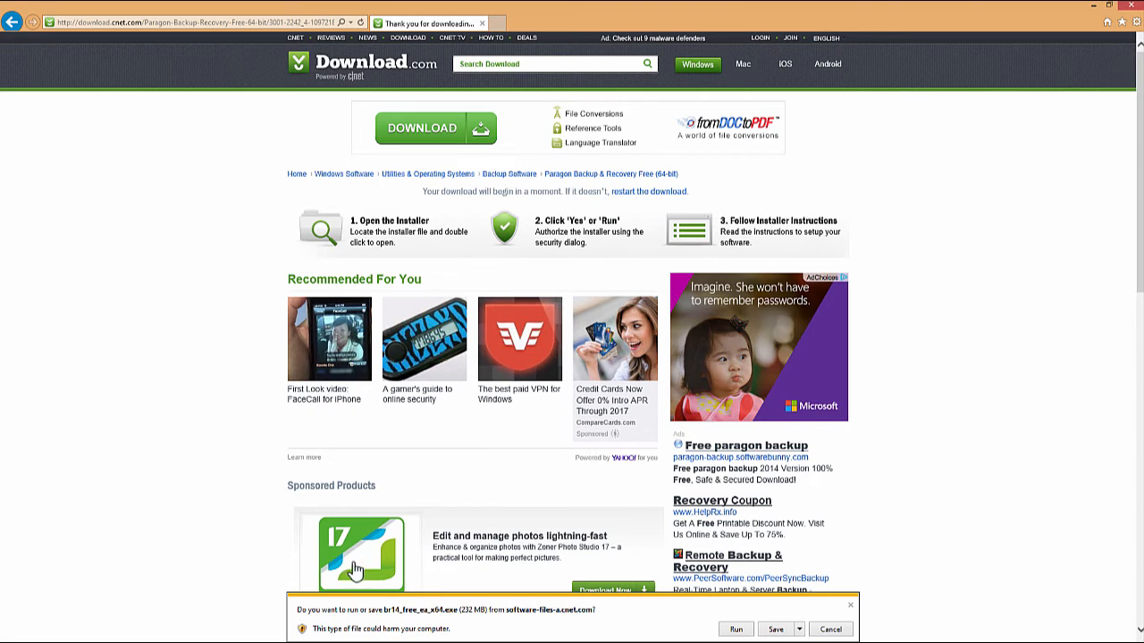
left_click(740, 629)
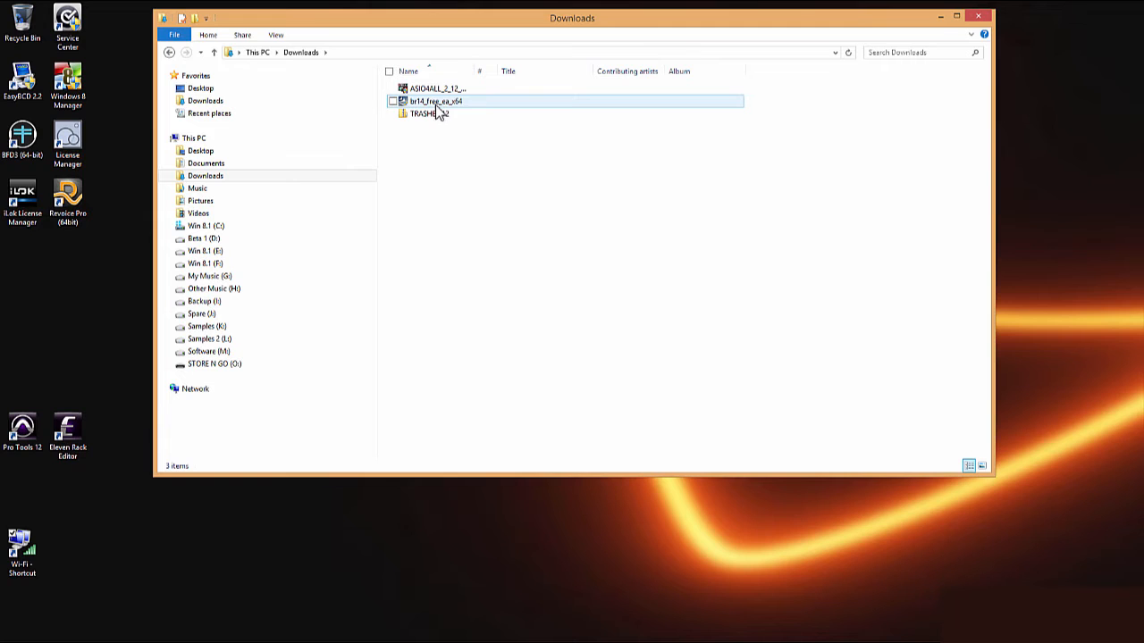
Step: Launch the bz14_free_ea_x64 installer and accept installing the required Visual C++ runtimes
double_click(436, 102)
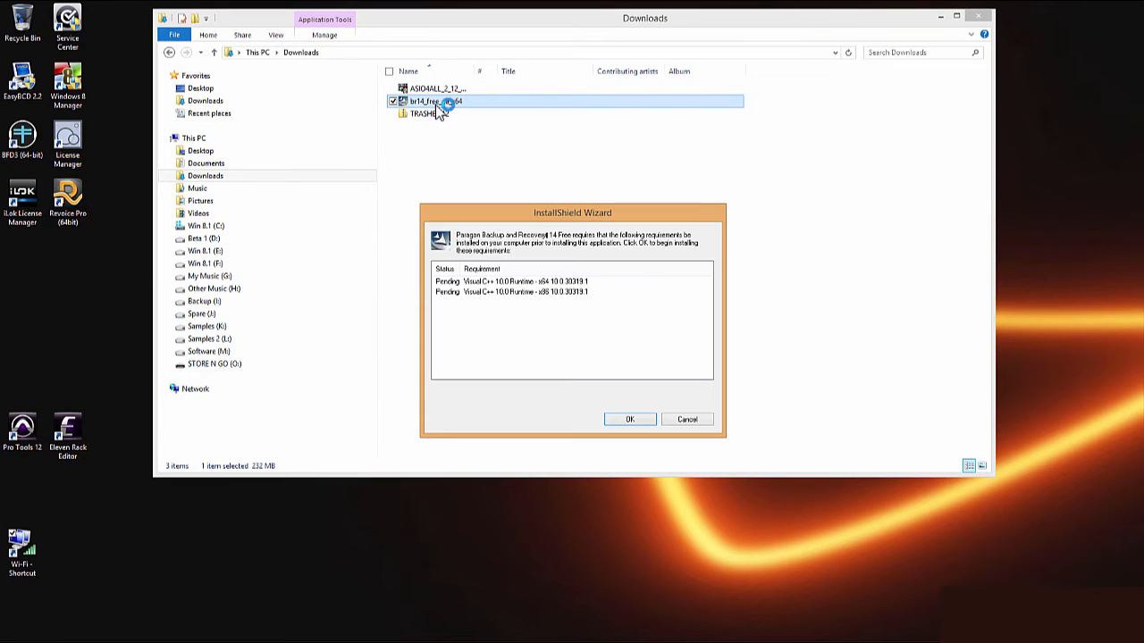
left_click(629, 419)
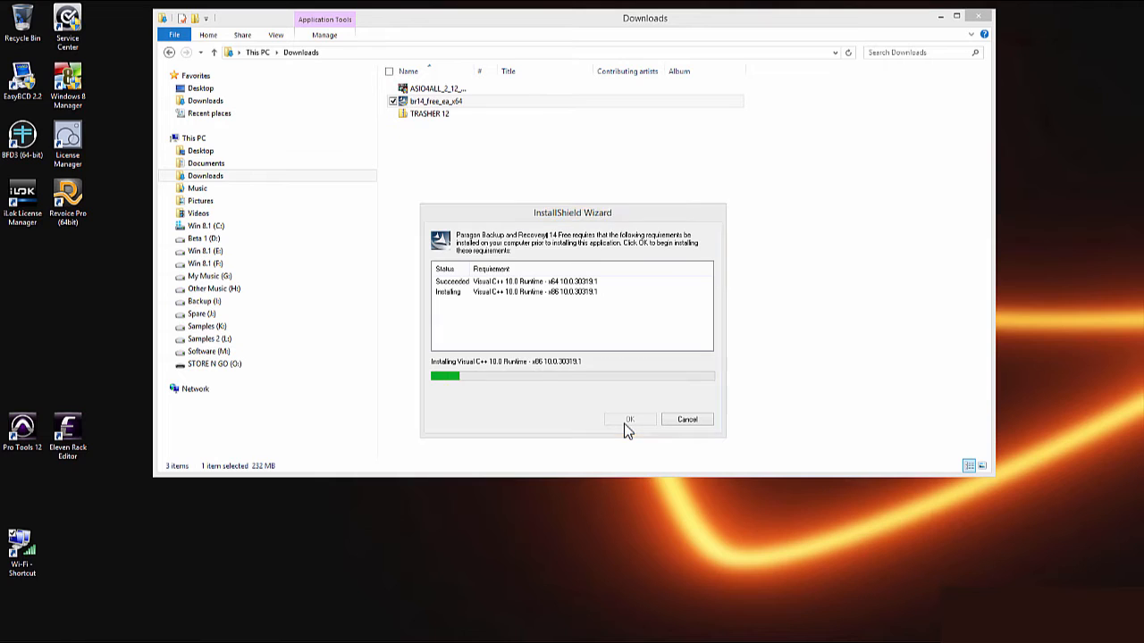
left_click(629, 419)
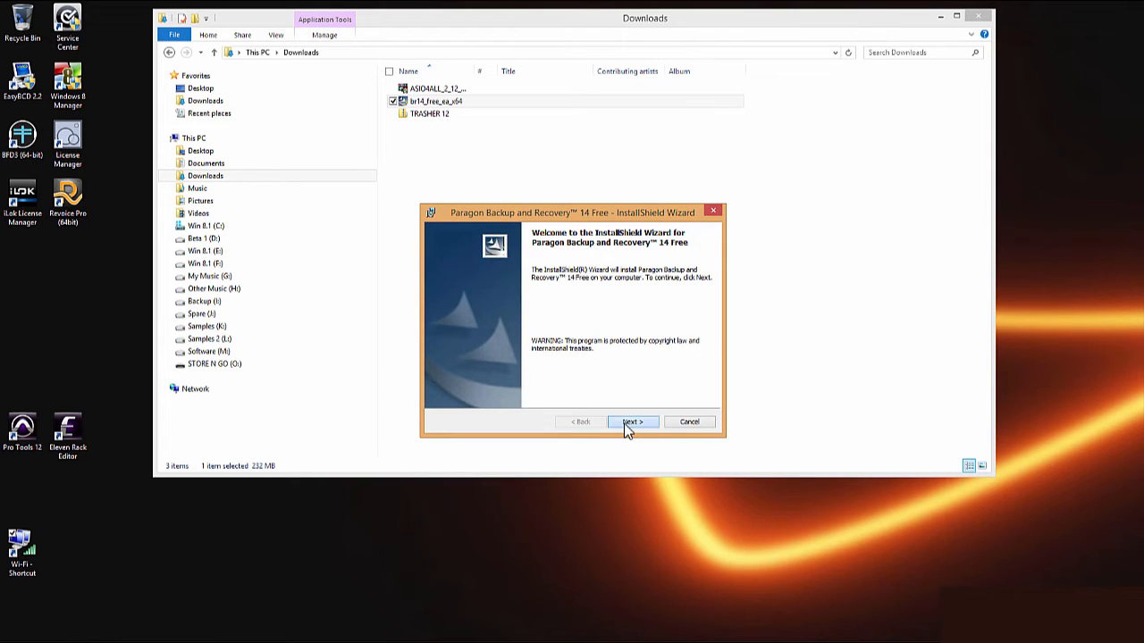
Step: Complete the installer's welcome, customer information and finish pages so Backup & Recovery 14 Free launches
left_click(633, 421)
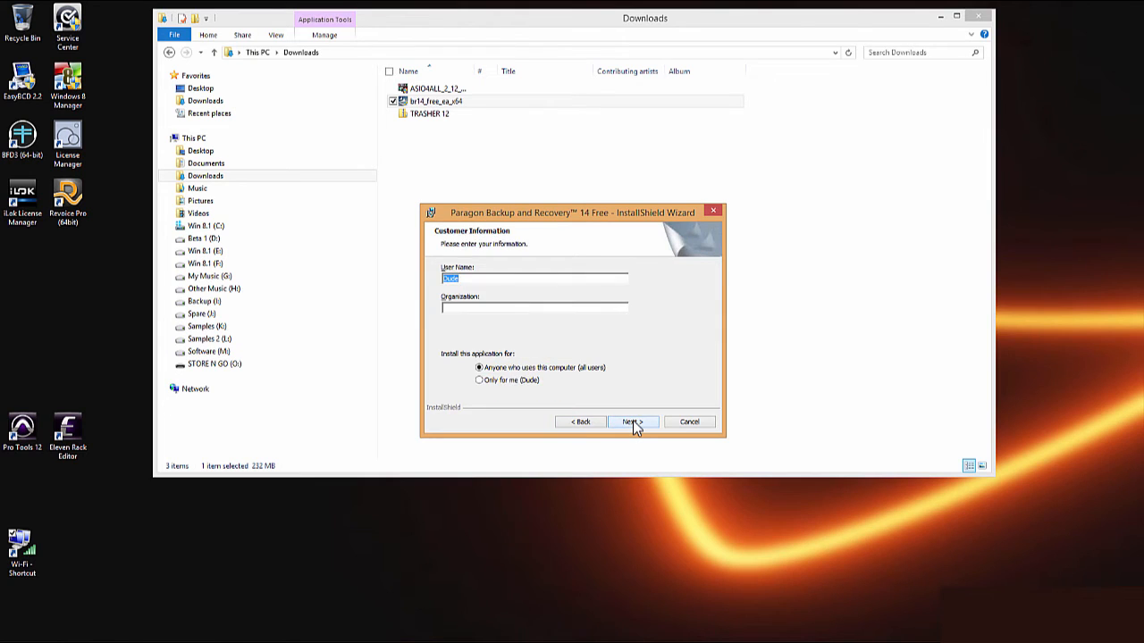
left_click(633, 422)
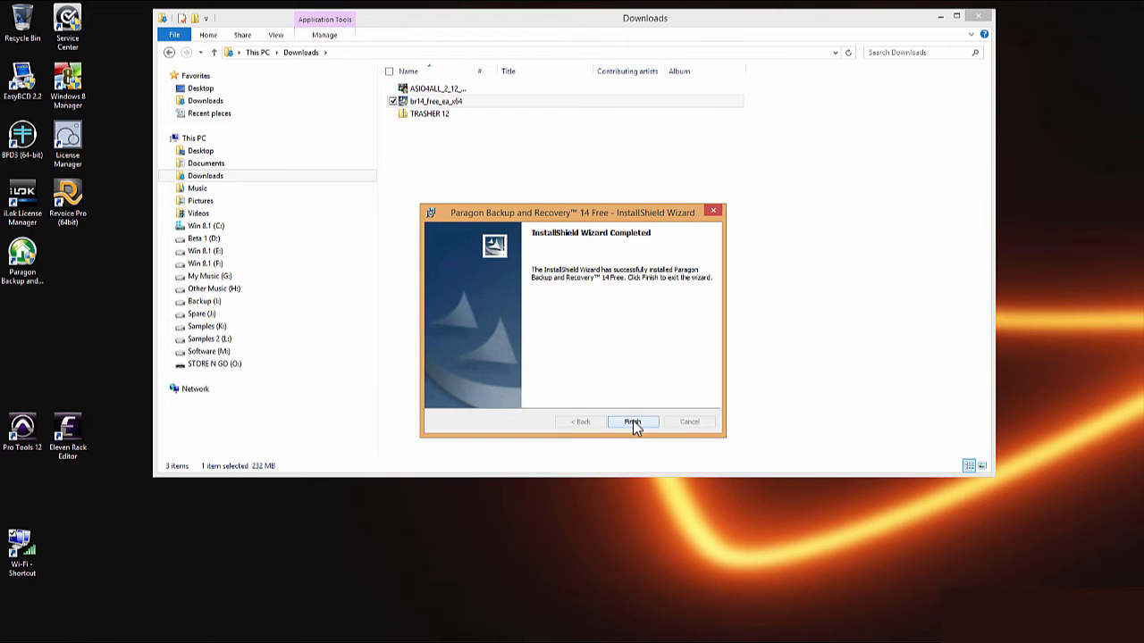
left_click(633, 422)
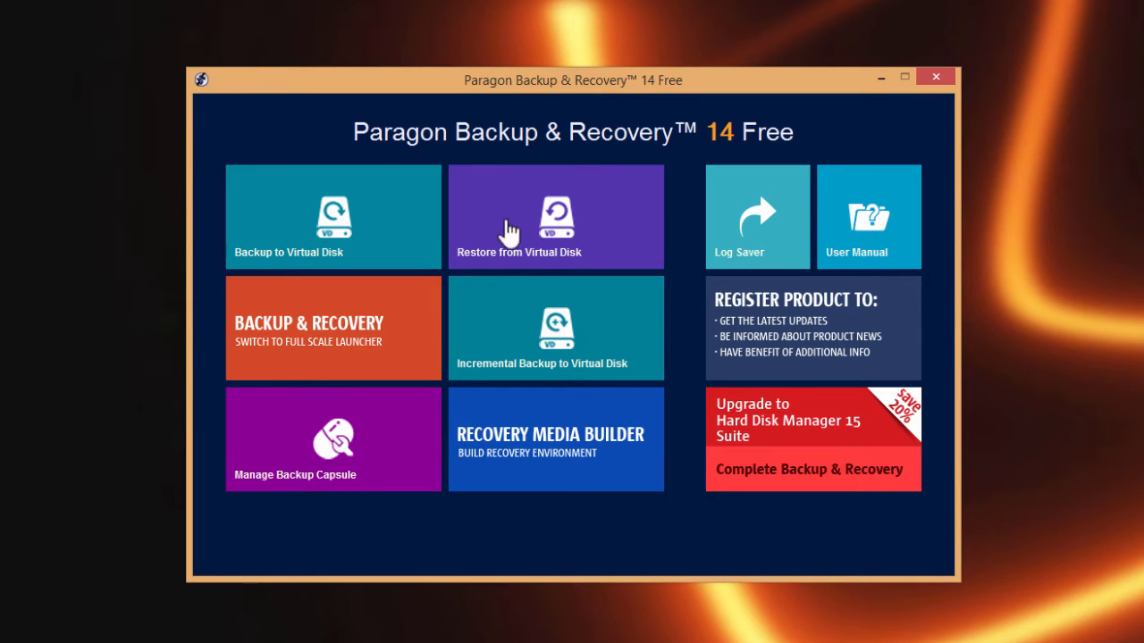
mouse_move(304, 229)
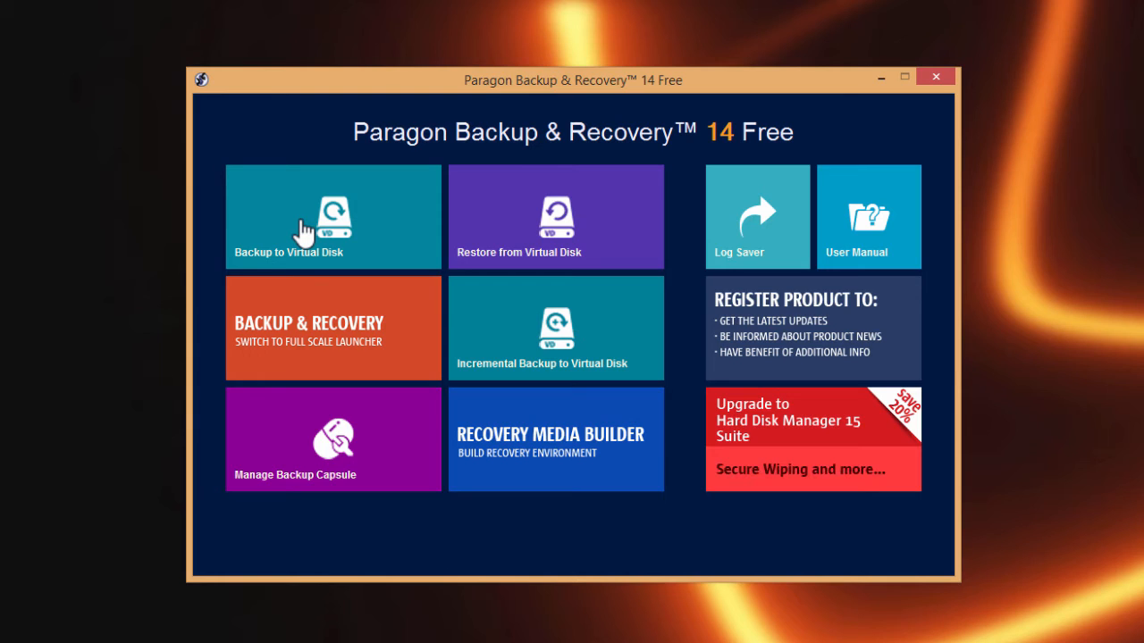
Step: Start the Backup to Virtual Disk wizard from the launcher
left_click(332, 217)
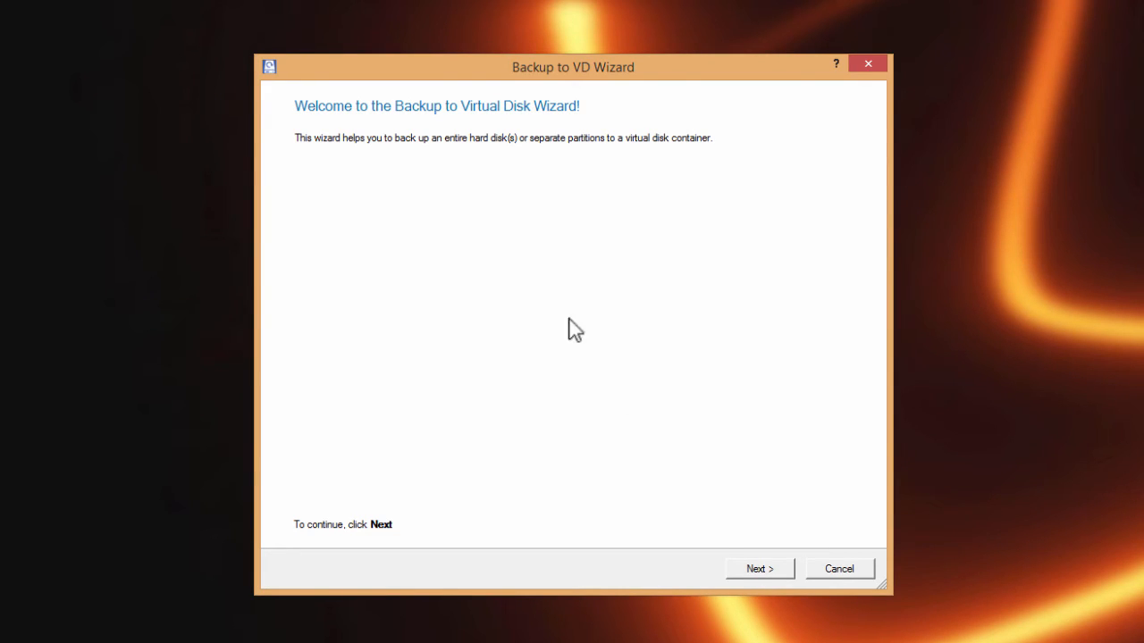
Step: Move past the wizard welcome and select whole Basic MBR Hard Disk 0 for backup
left_click(760, 568)
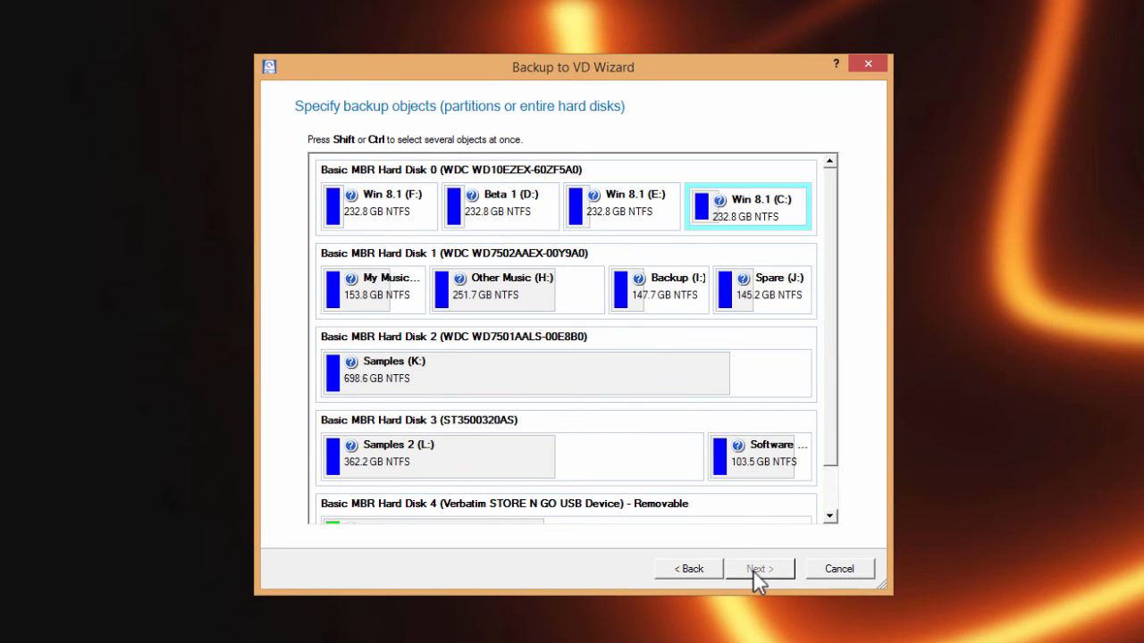
left_click(437, 170)
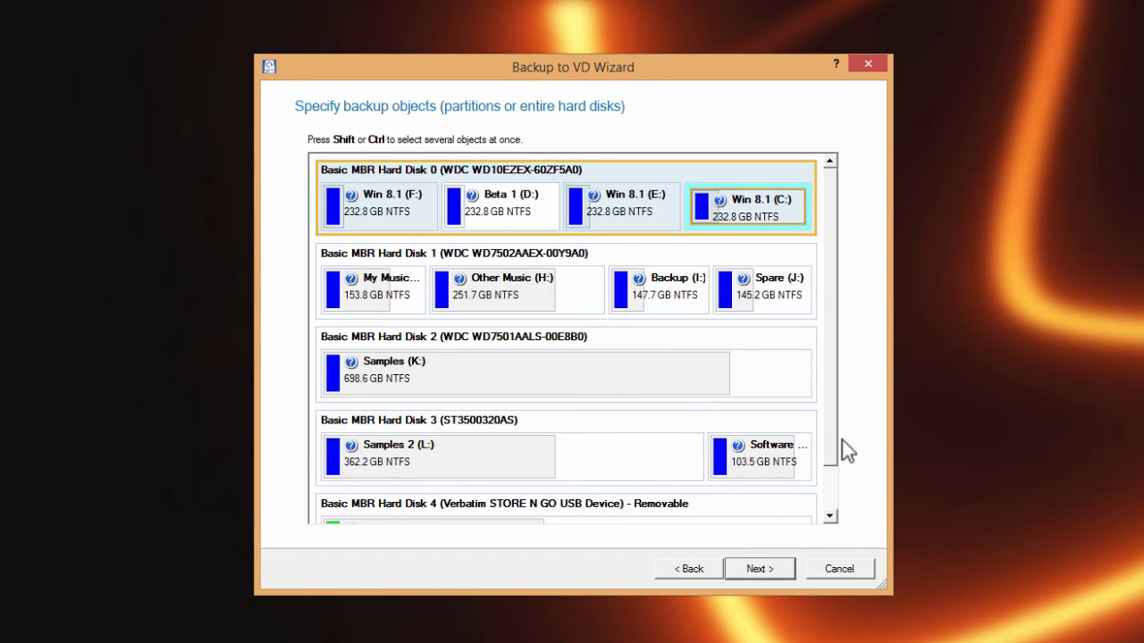
scroll("down", 3)
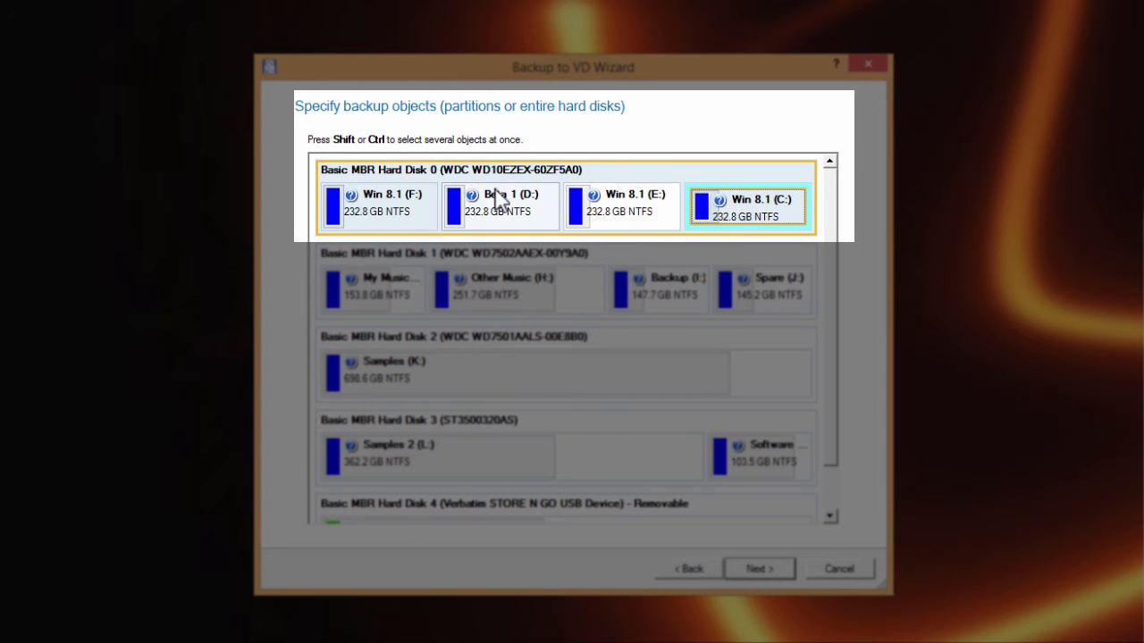
mouse_move(680, 175)
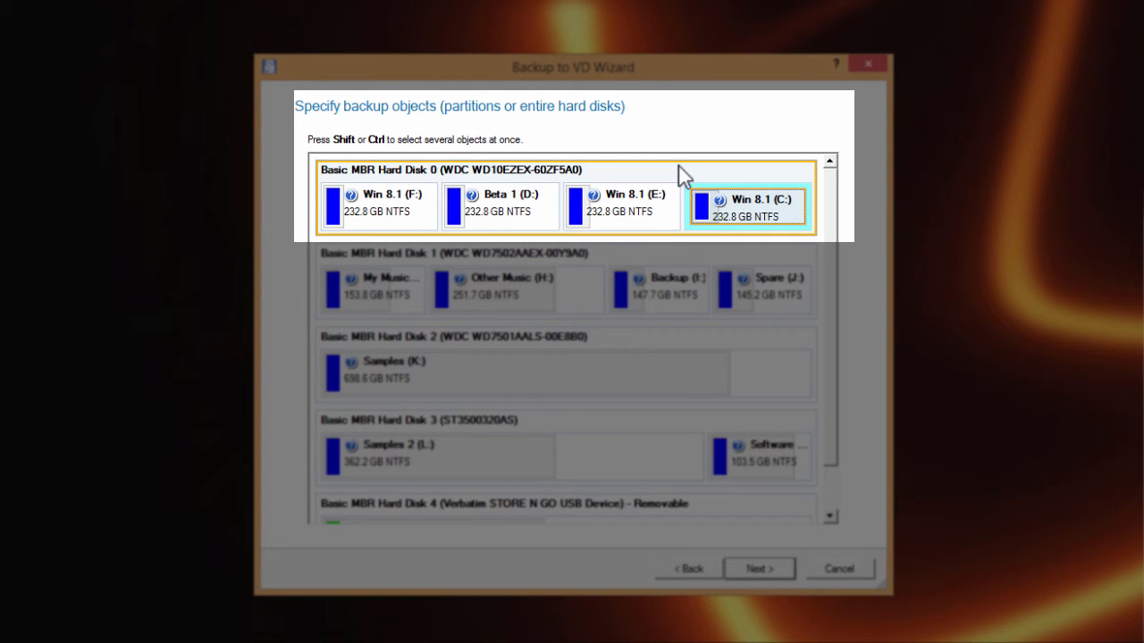
mouse_move(684, 172)
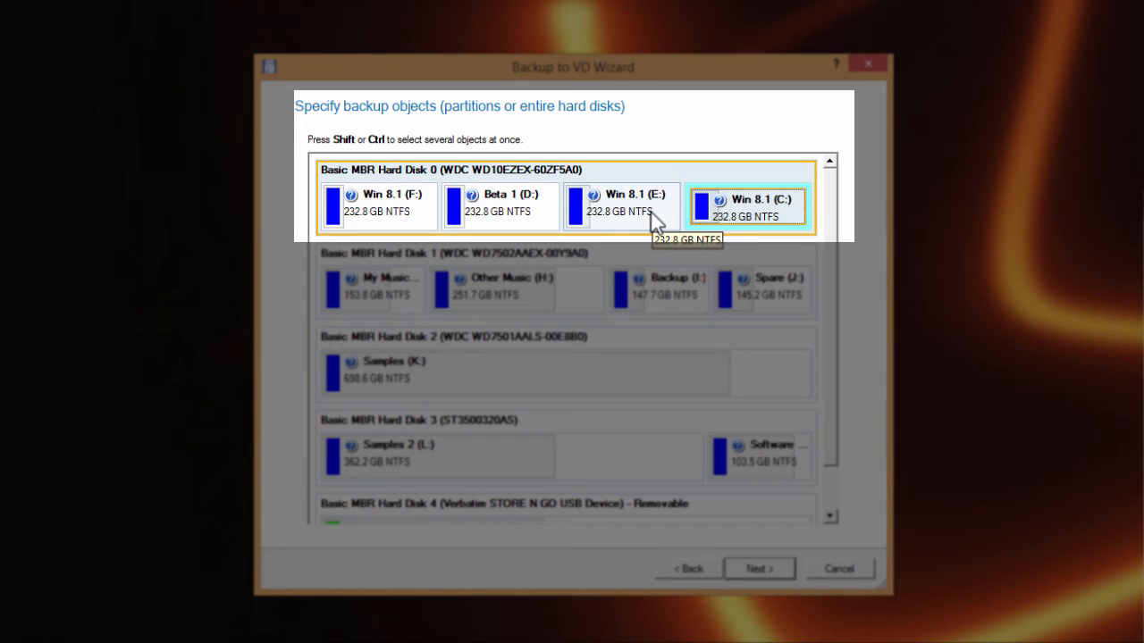
mouse_move(717, 132)
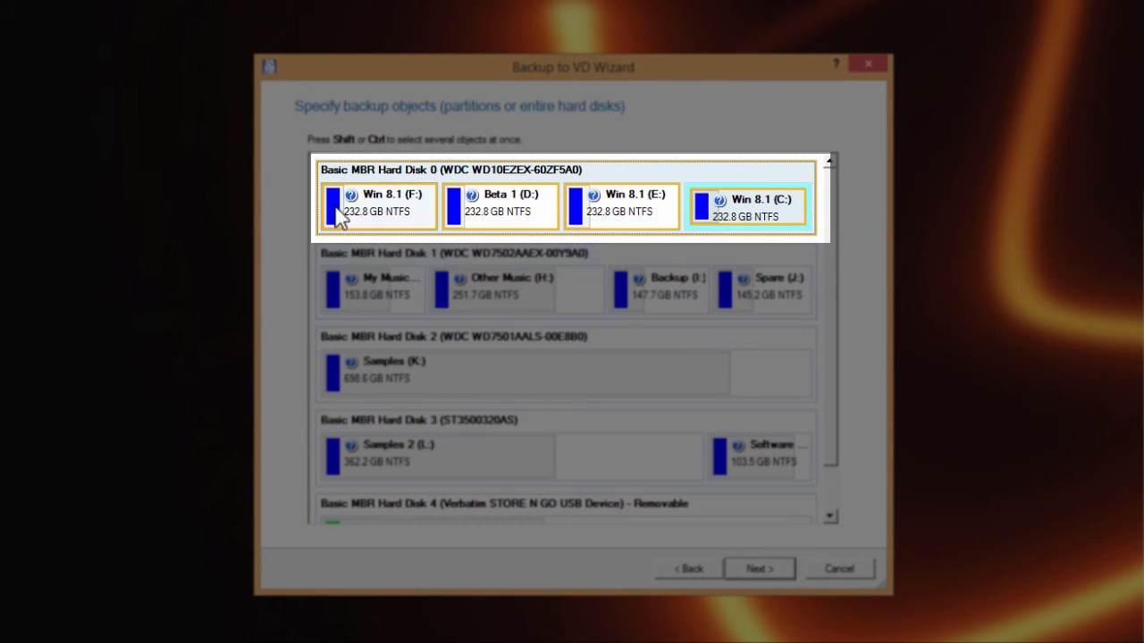
mouse_move(650, 214)
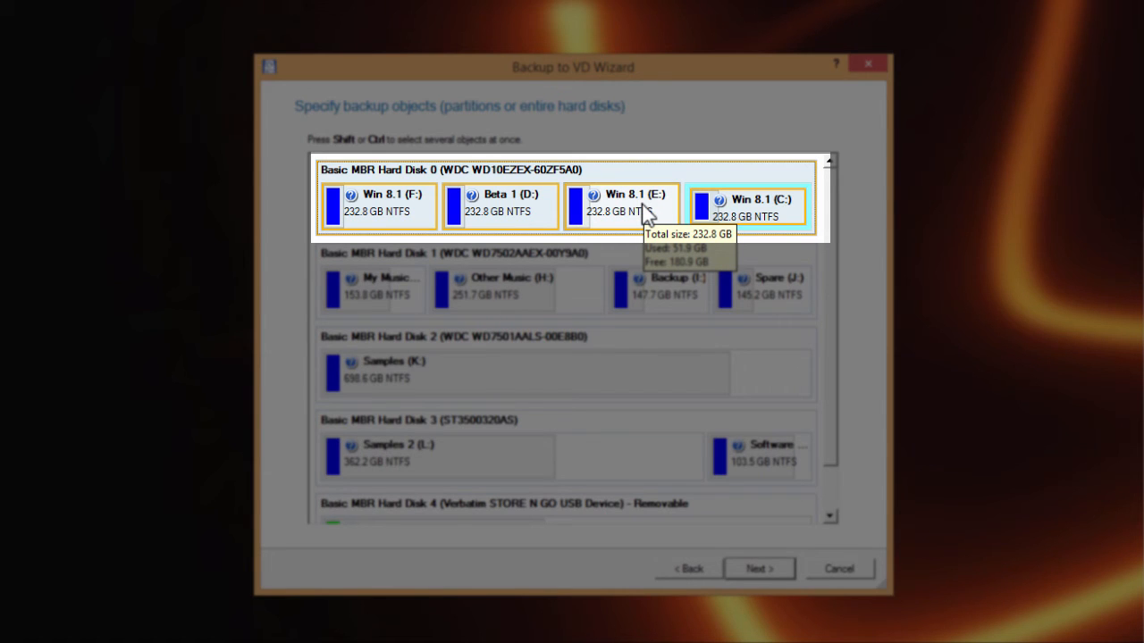
mouse_move(593, 165)
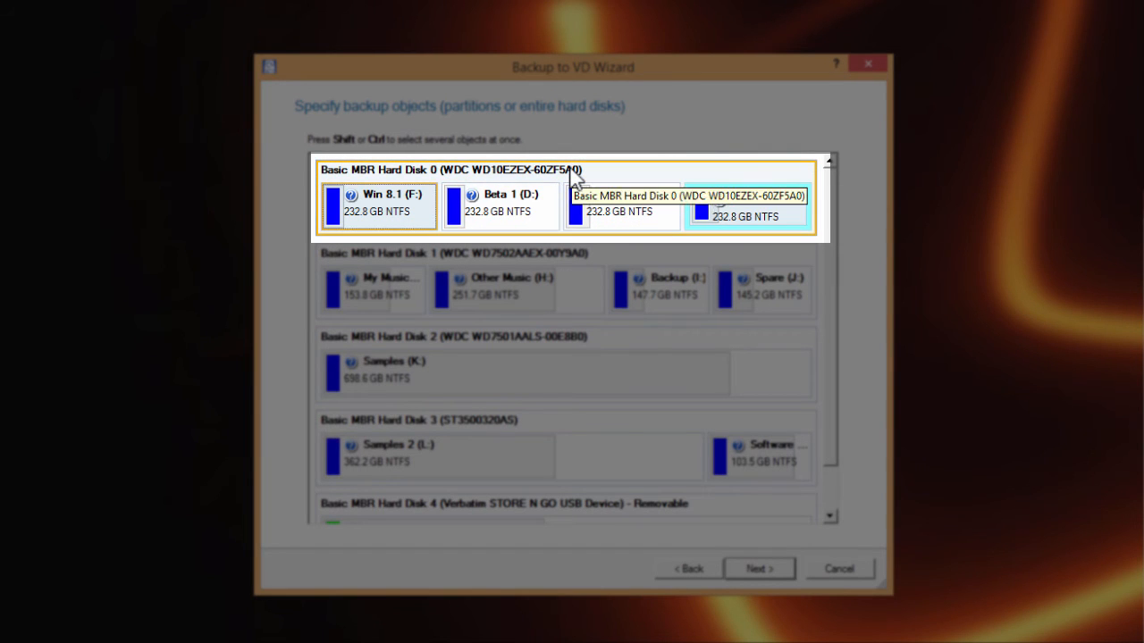
mouse_move(619, 170)
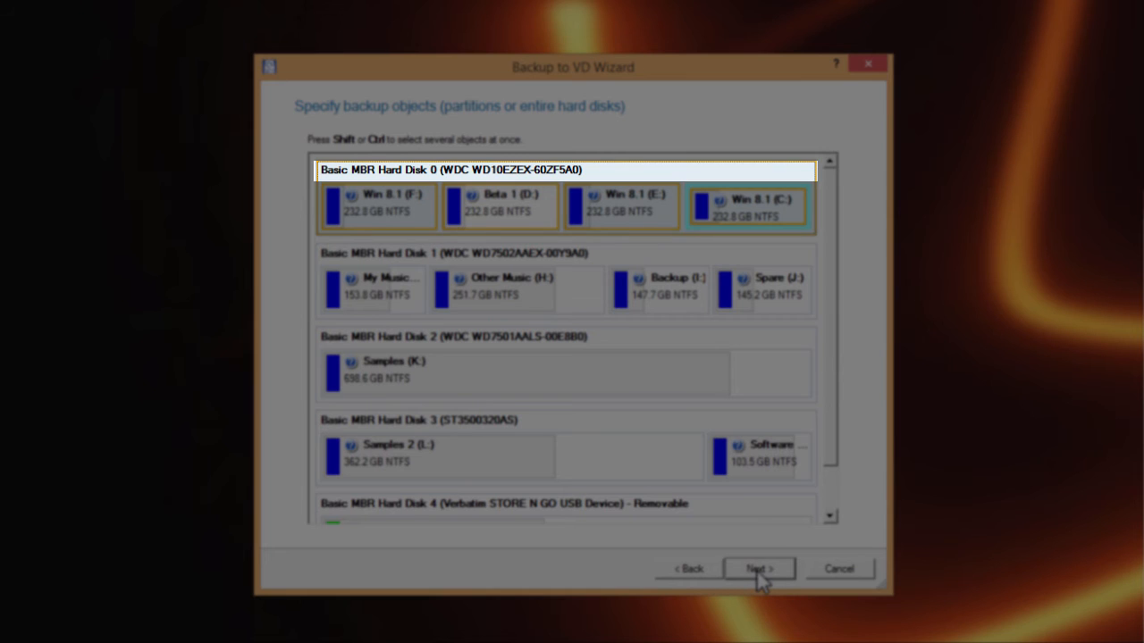
Step: Continue to the backup image location page
left_click(757, 568)
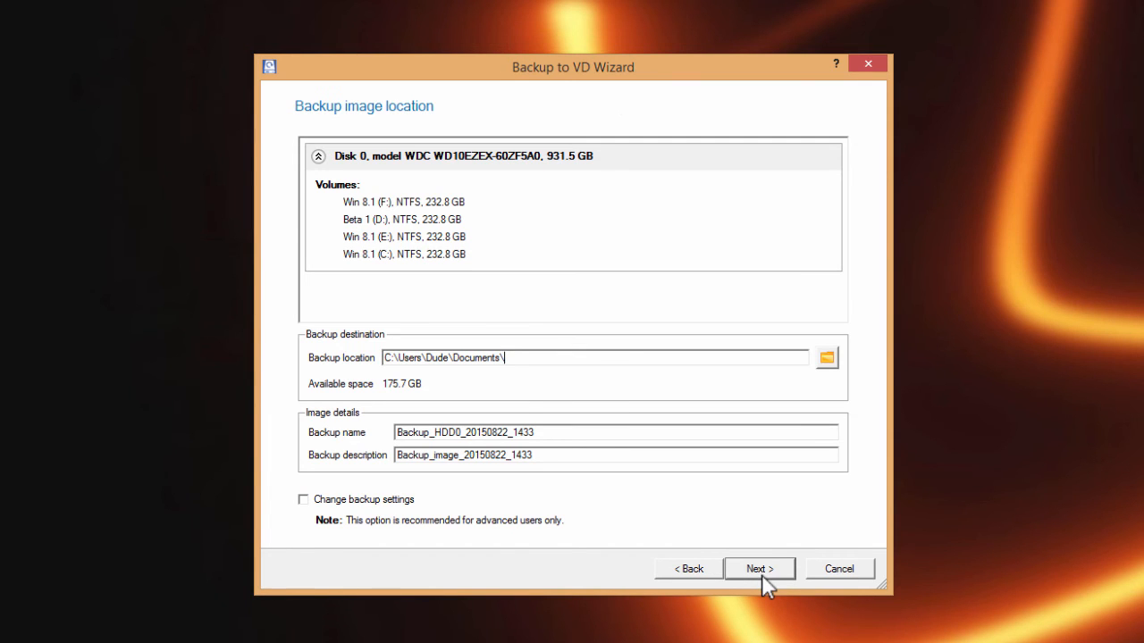
mouse_move(318, 363)
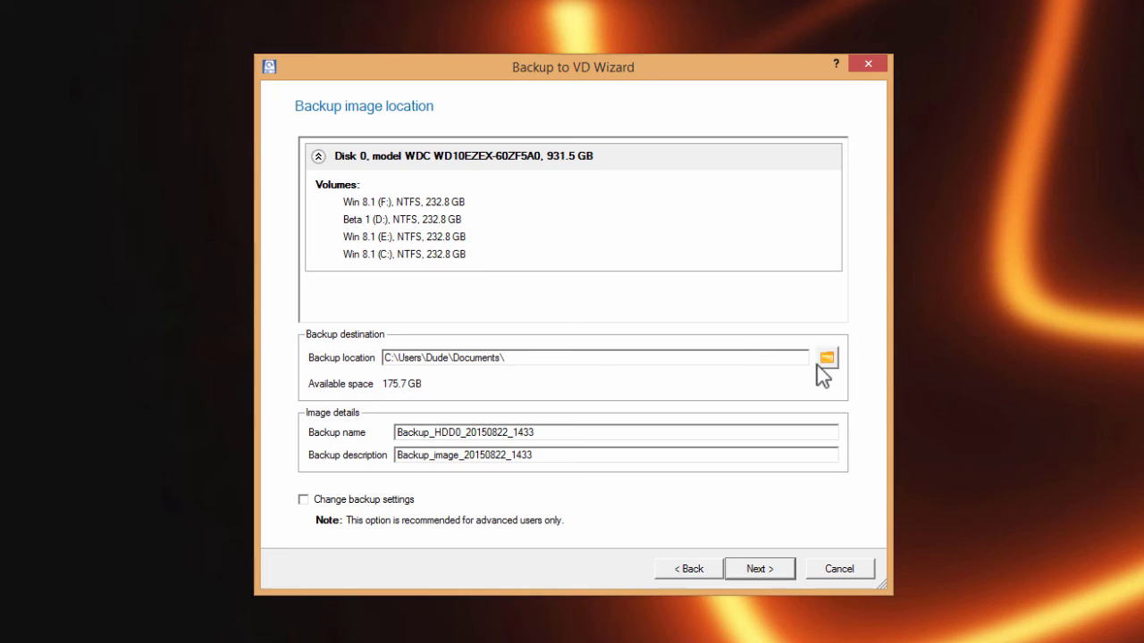
Step: Browse and set Spare (J:) as the backup image destination
left_click(828, 350)
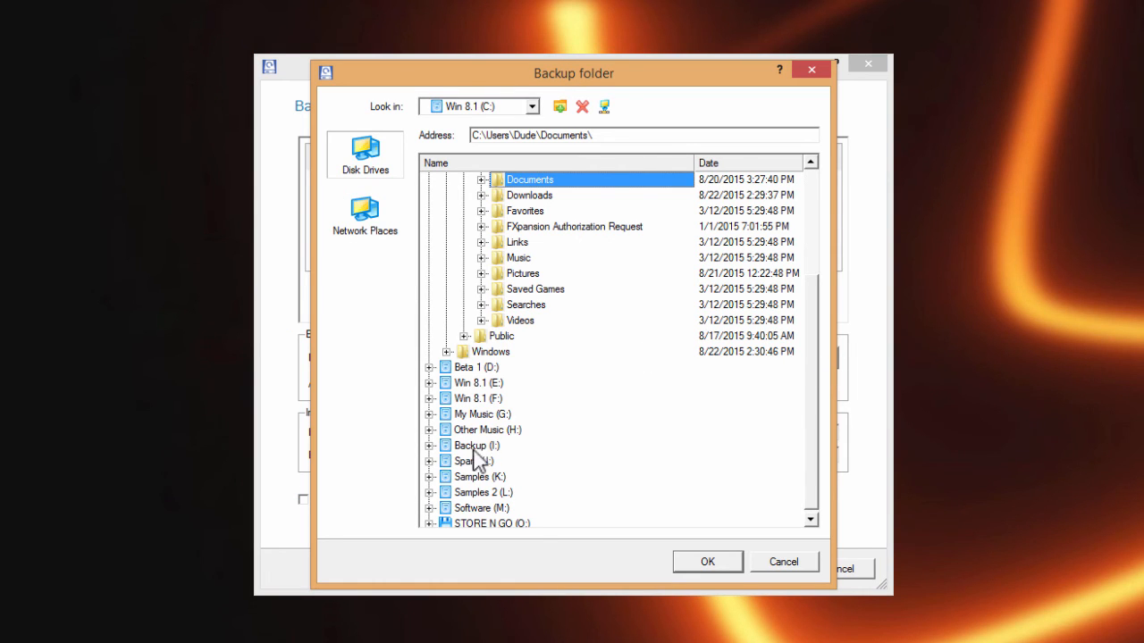
left_click(469, 461)
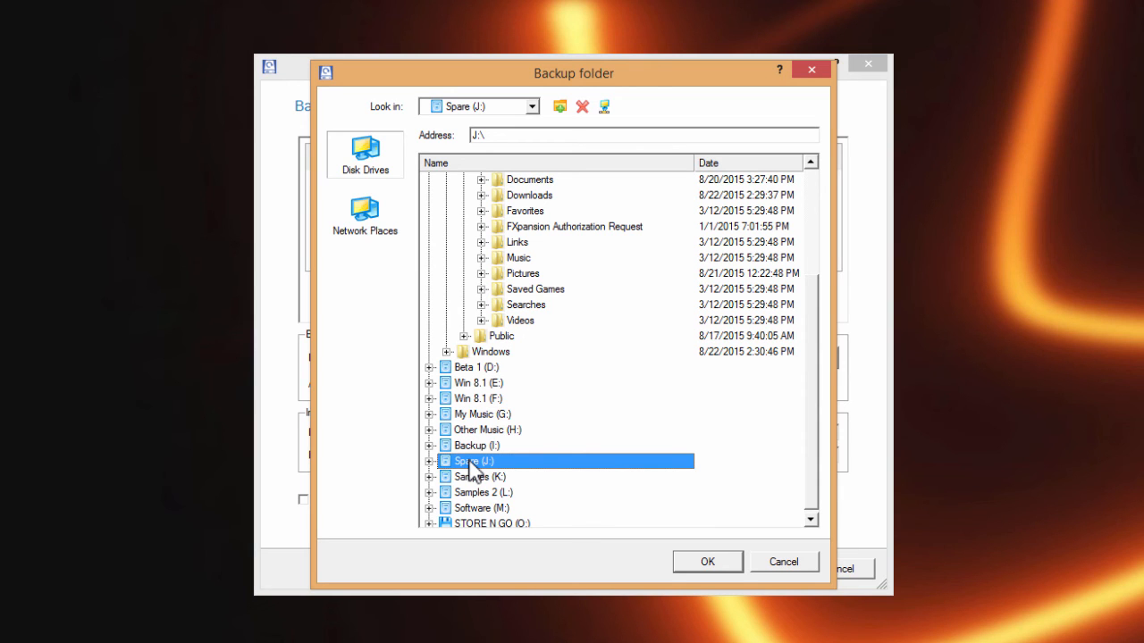
mouse_move(708, 561)
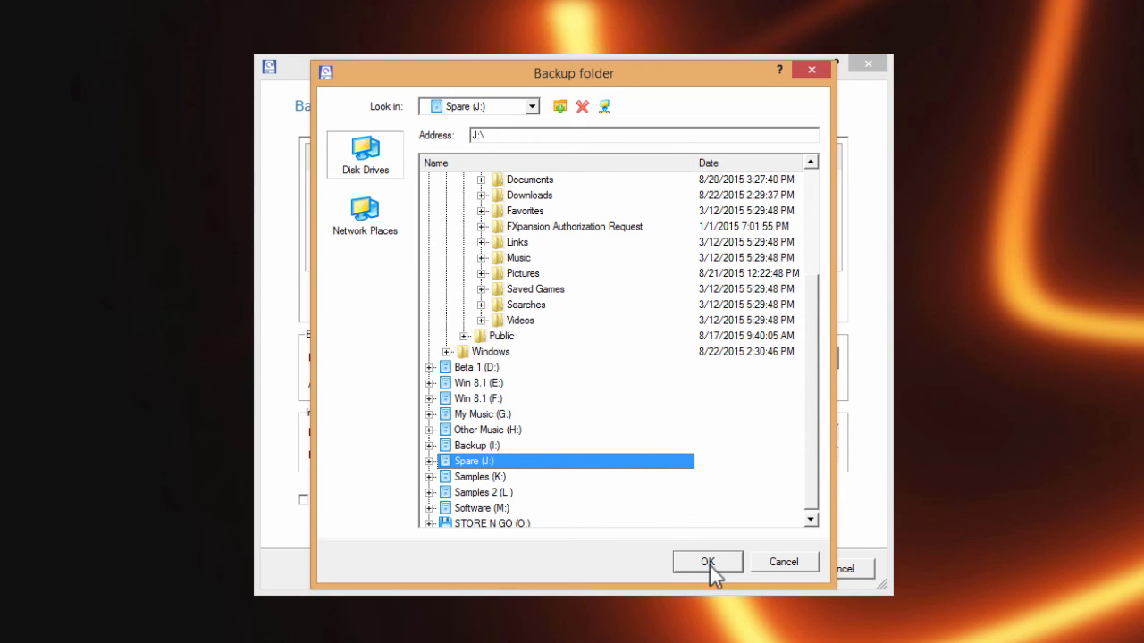
left_click(708, 561)
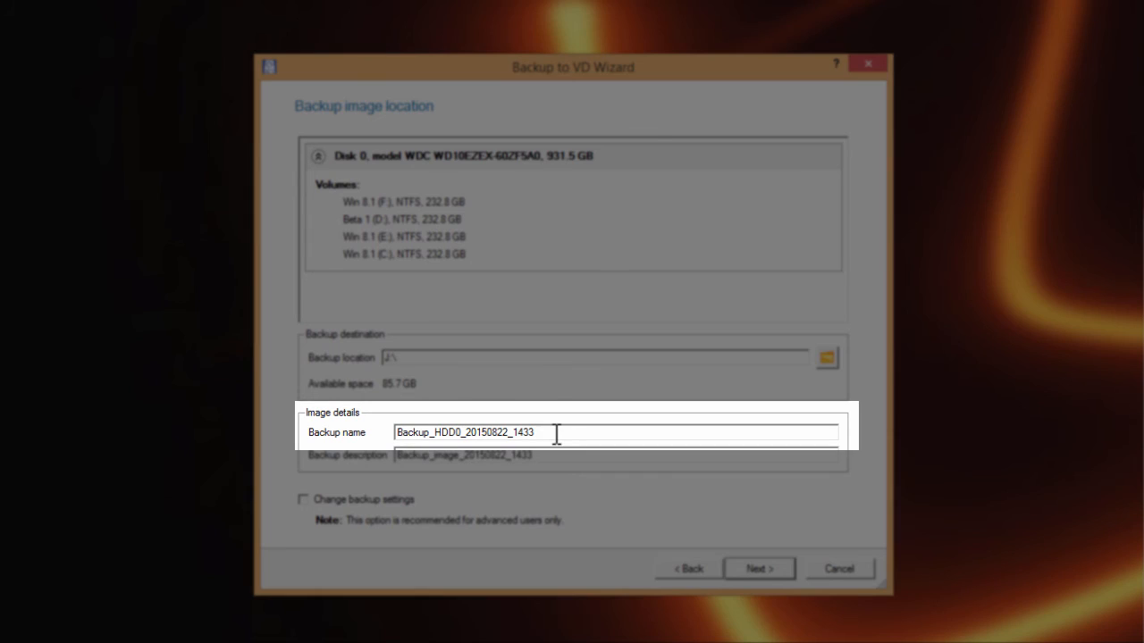
Step: Name the backup 'Backup 2' with description 'basic programs and no Pro Tools'
double_click(465, 433)
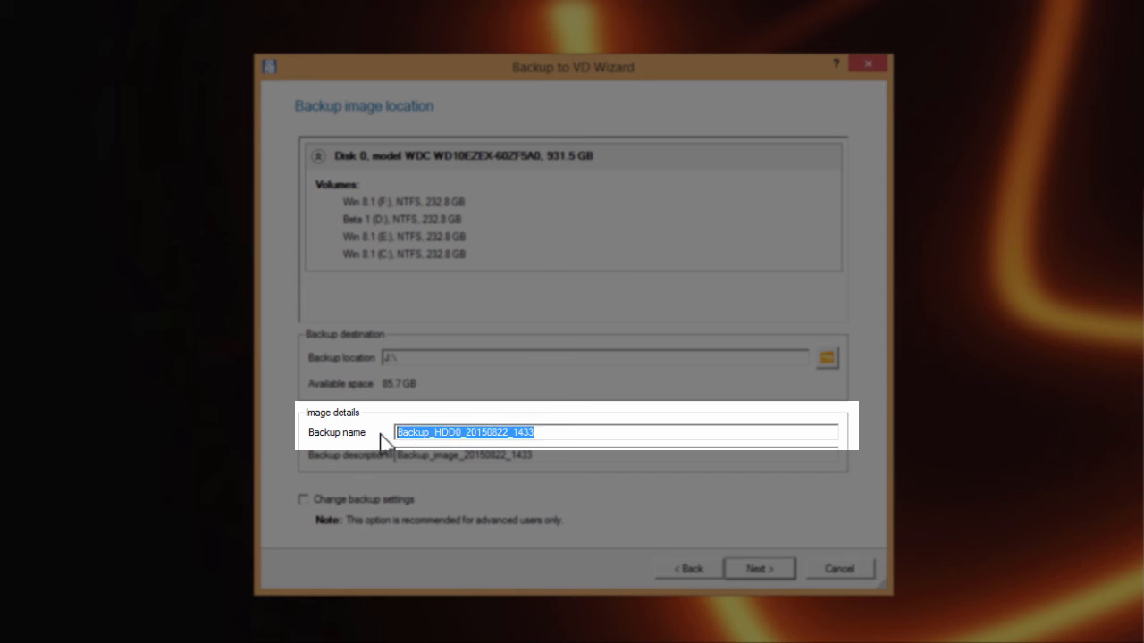
type("Backup 2")
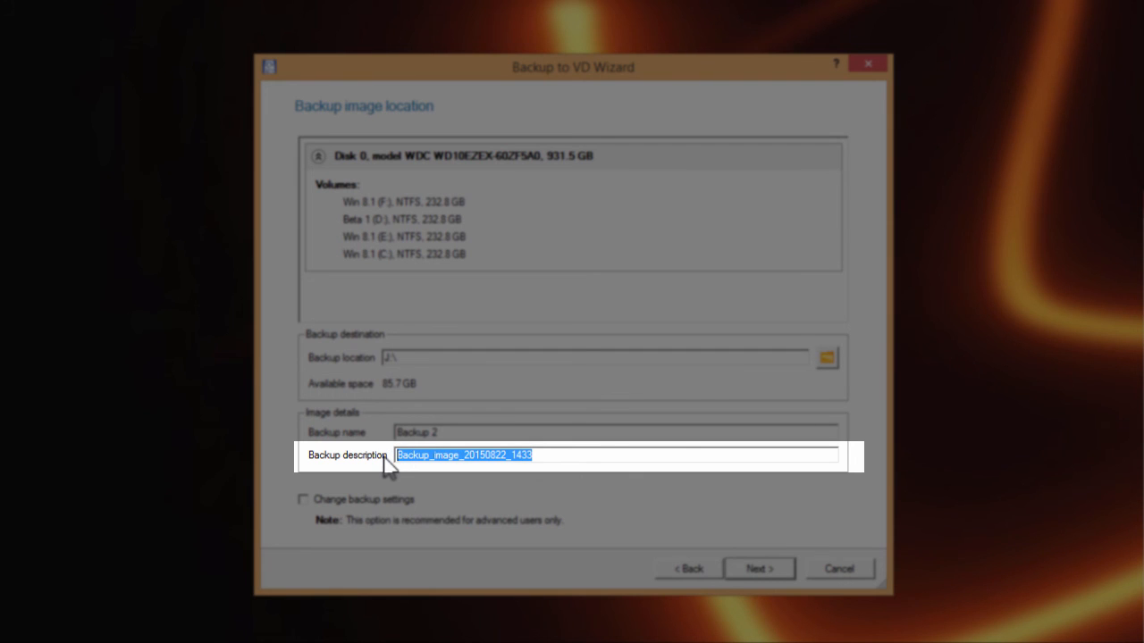
type("basic programs and no")
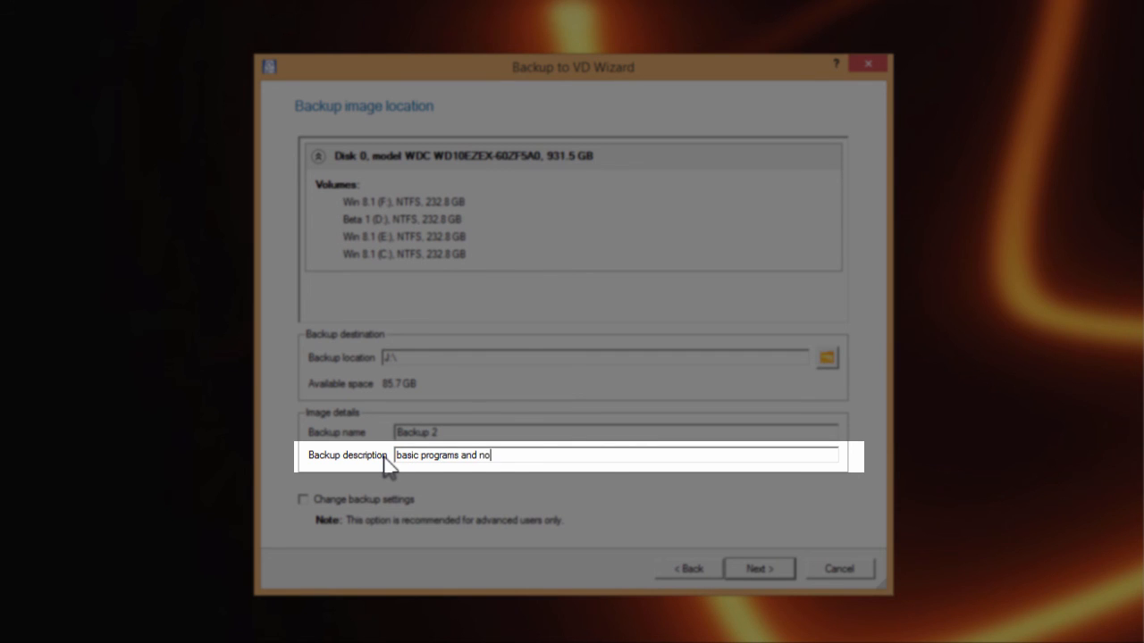
type("Pro Tools")
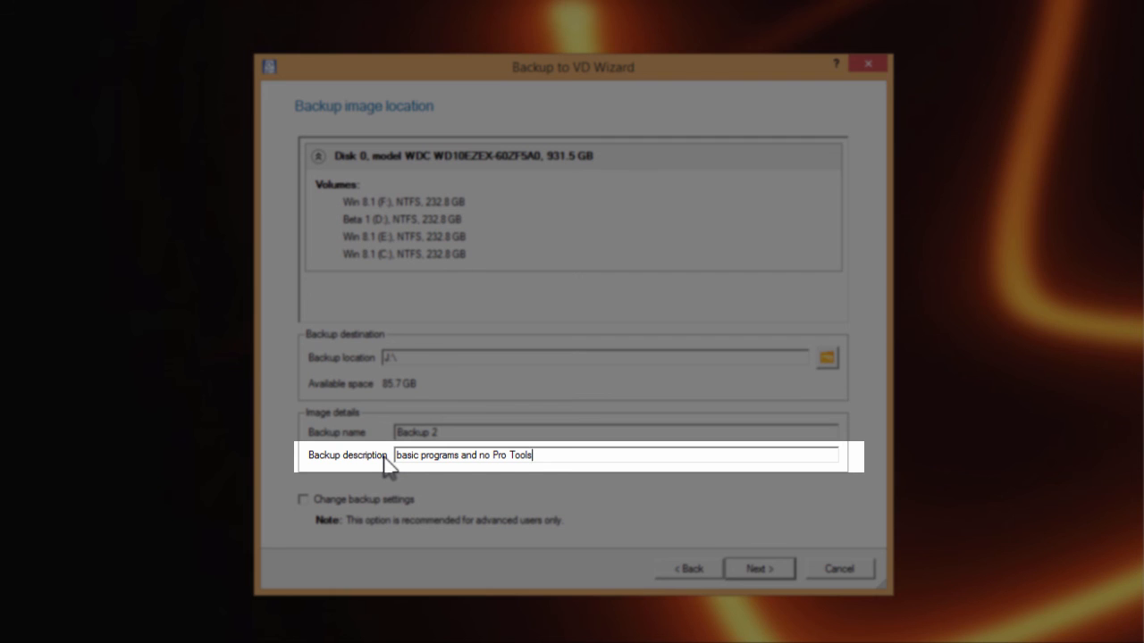
mouse_move(313, 480)
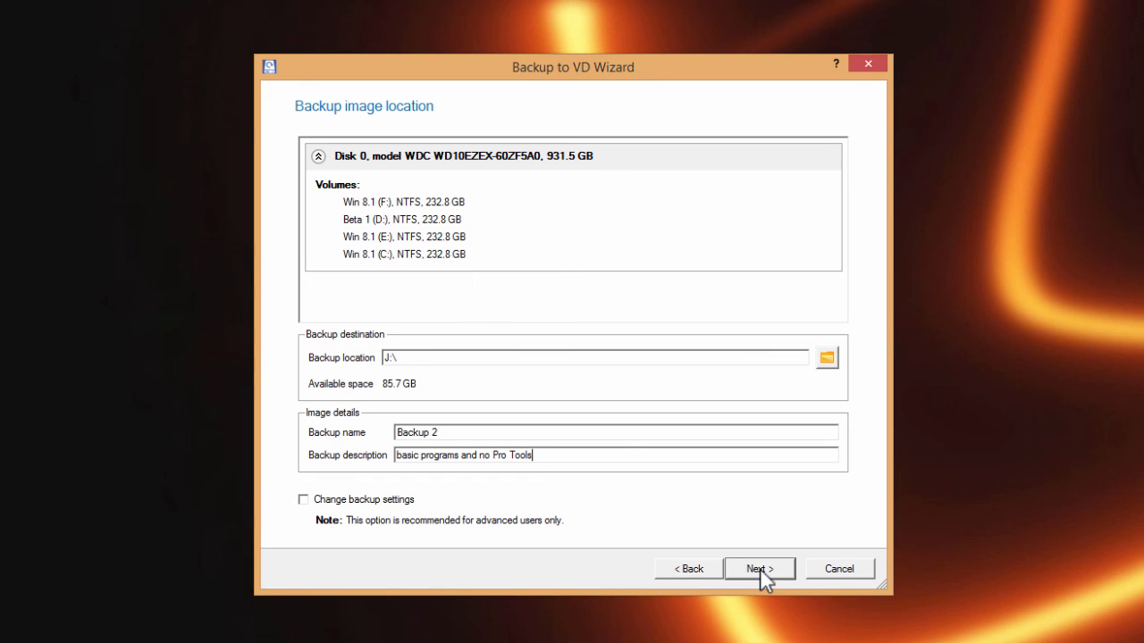
Step: Run the backup and select the new Backup 2 folder on Spare (J:) in File Explorer
left_click(757, 568)
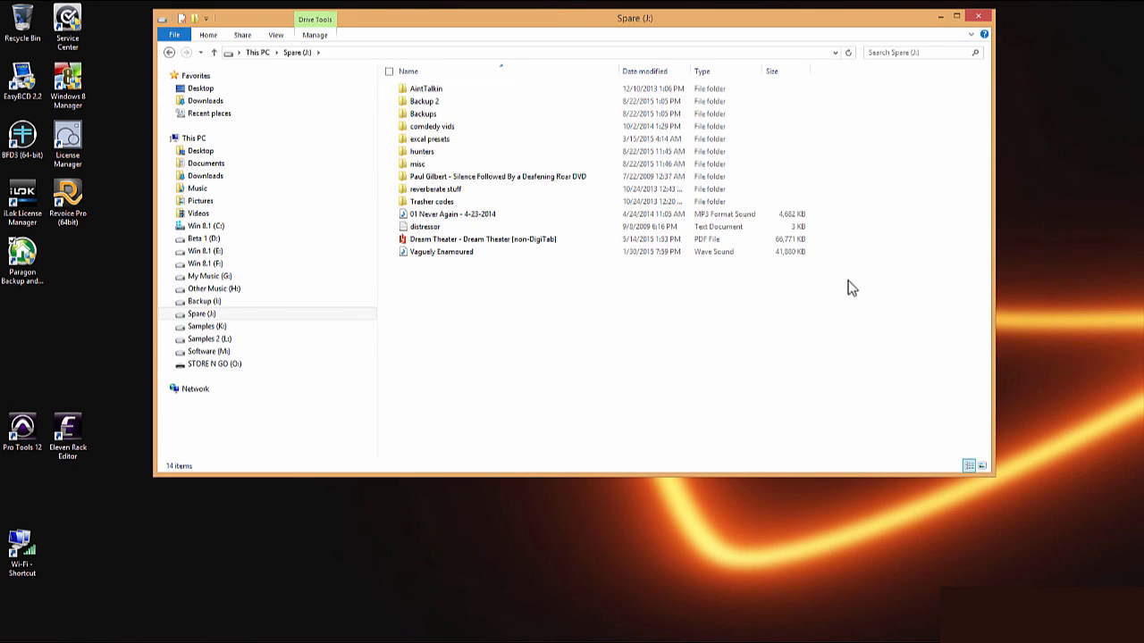
left_click(422, 114)
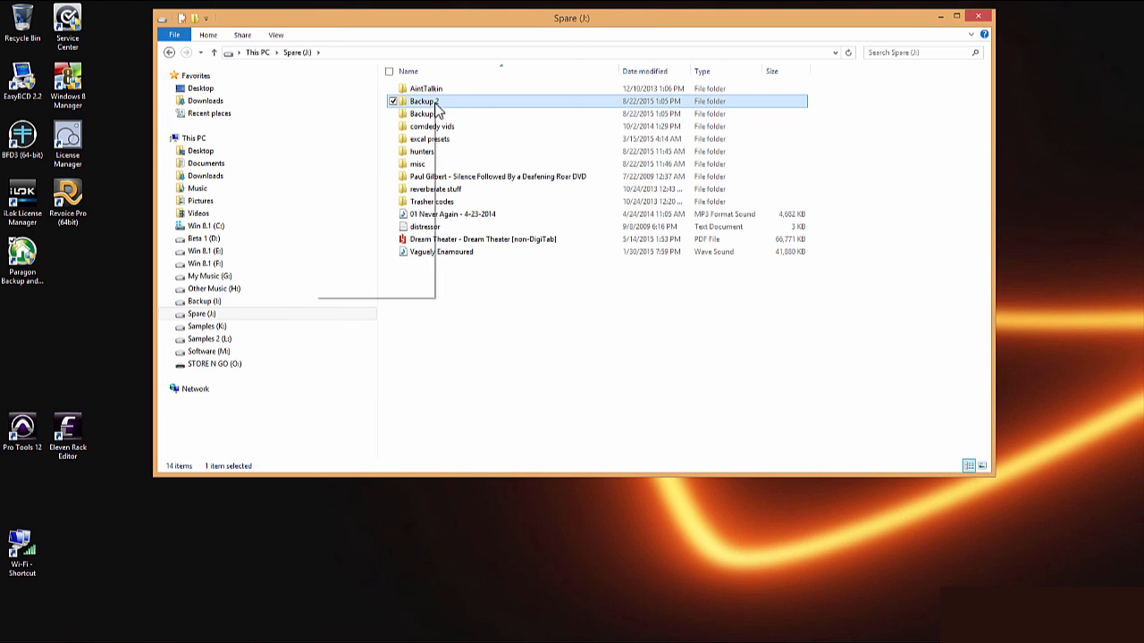